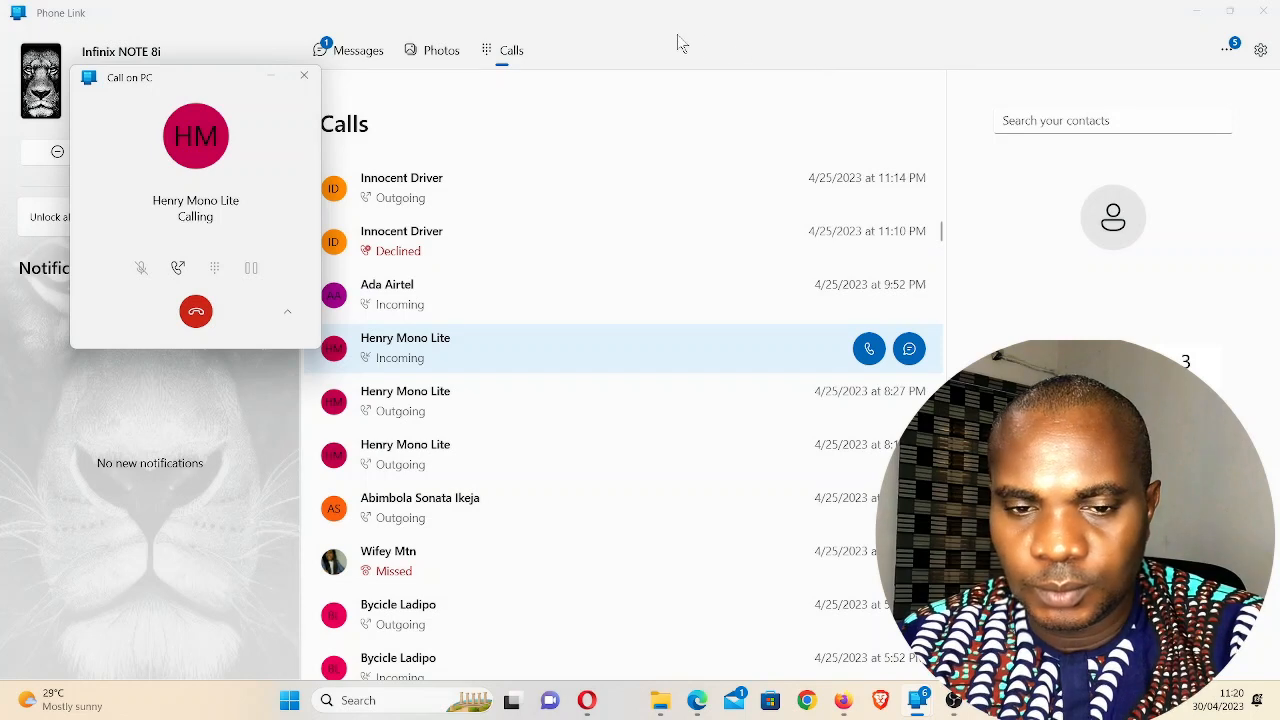
{"action": "mouse_move", "coordinate": [646, 33]}
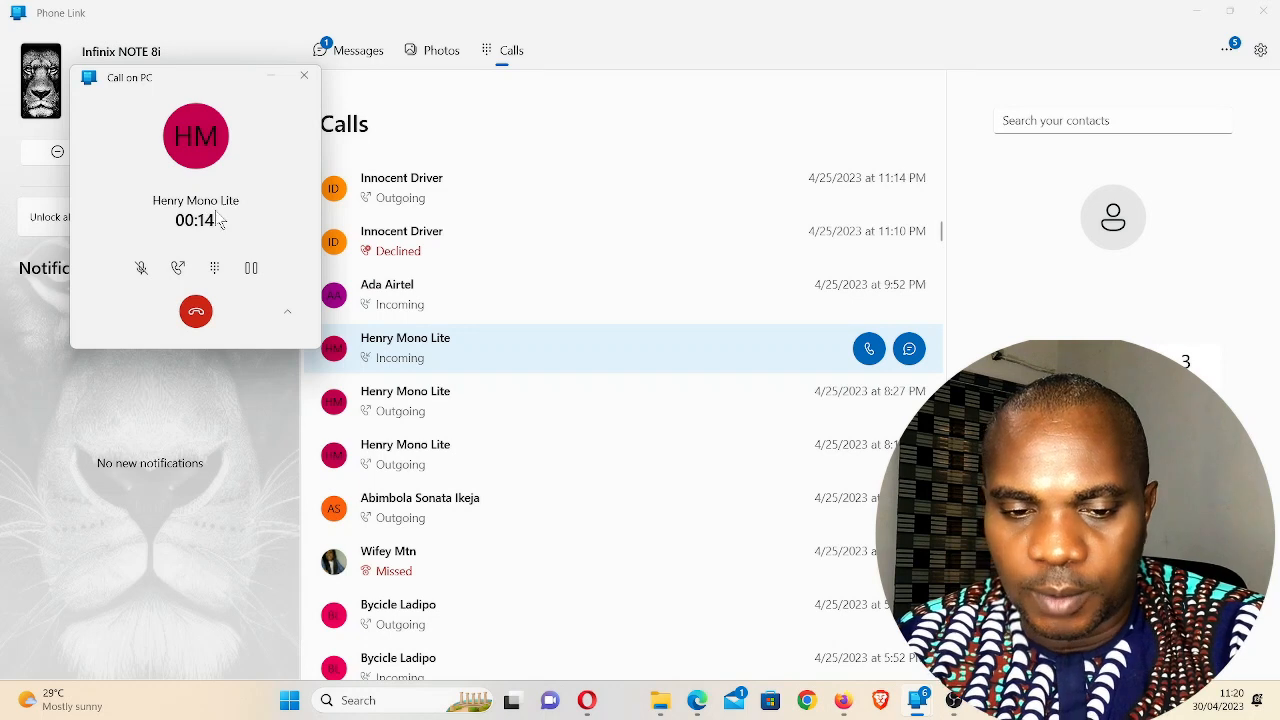
{"action": "mouse_move", "coordinate": [195, 312]}
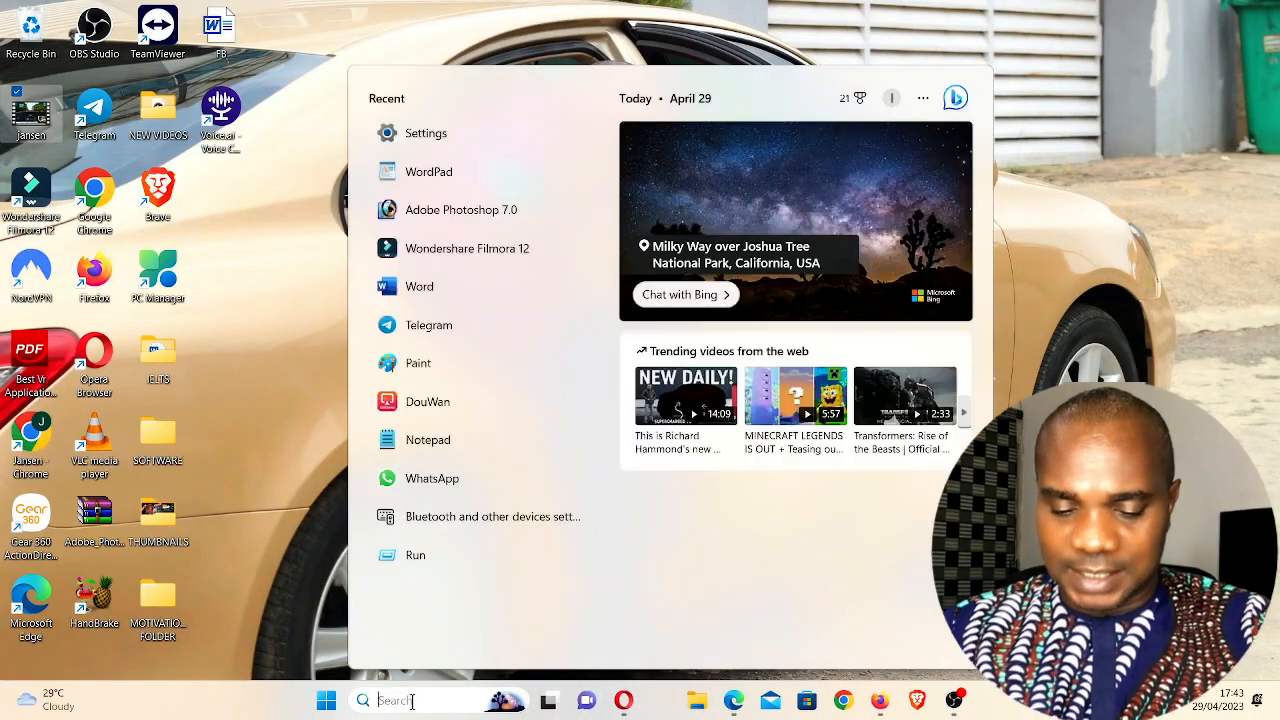
Step: Search 'setting', go to Bluetooth & devices and launch Phone Link from there
{"action": "type", "text": "setting"}
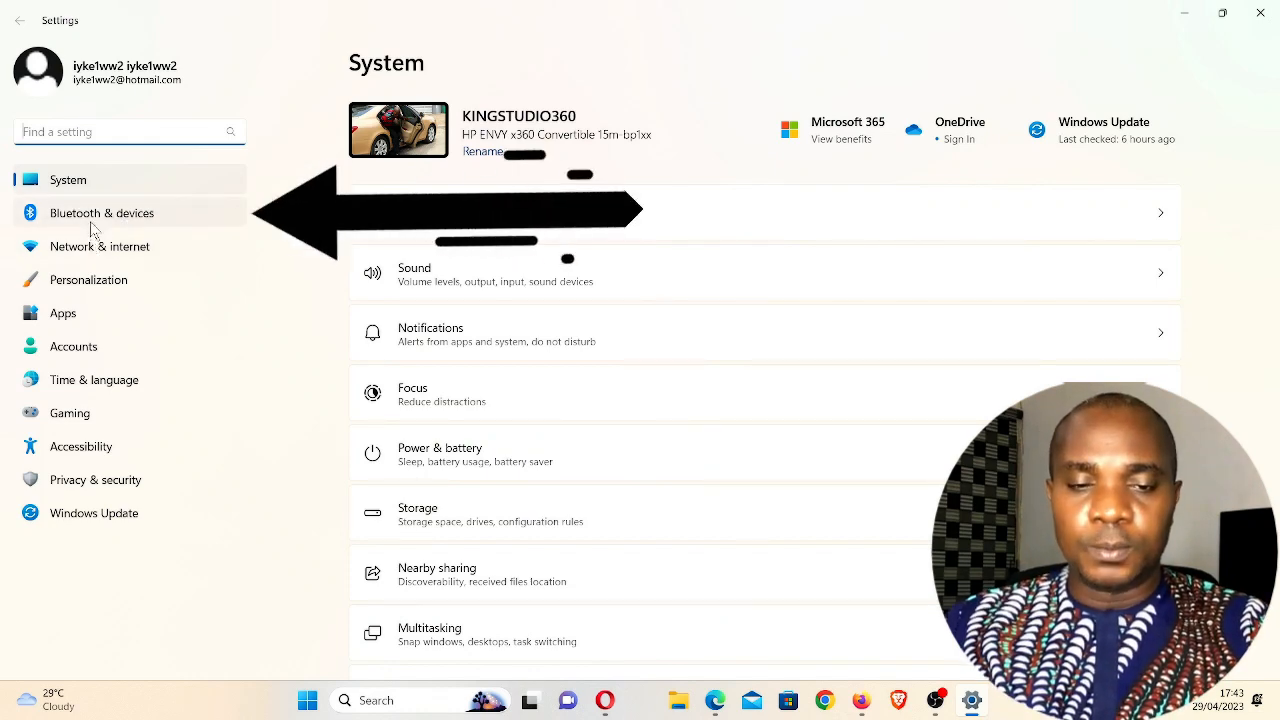
{"action": "left_click", "coordinate": [101, 213]}
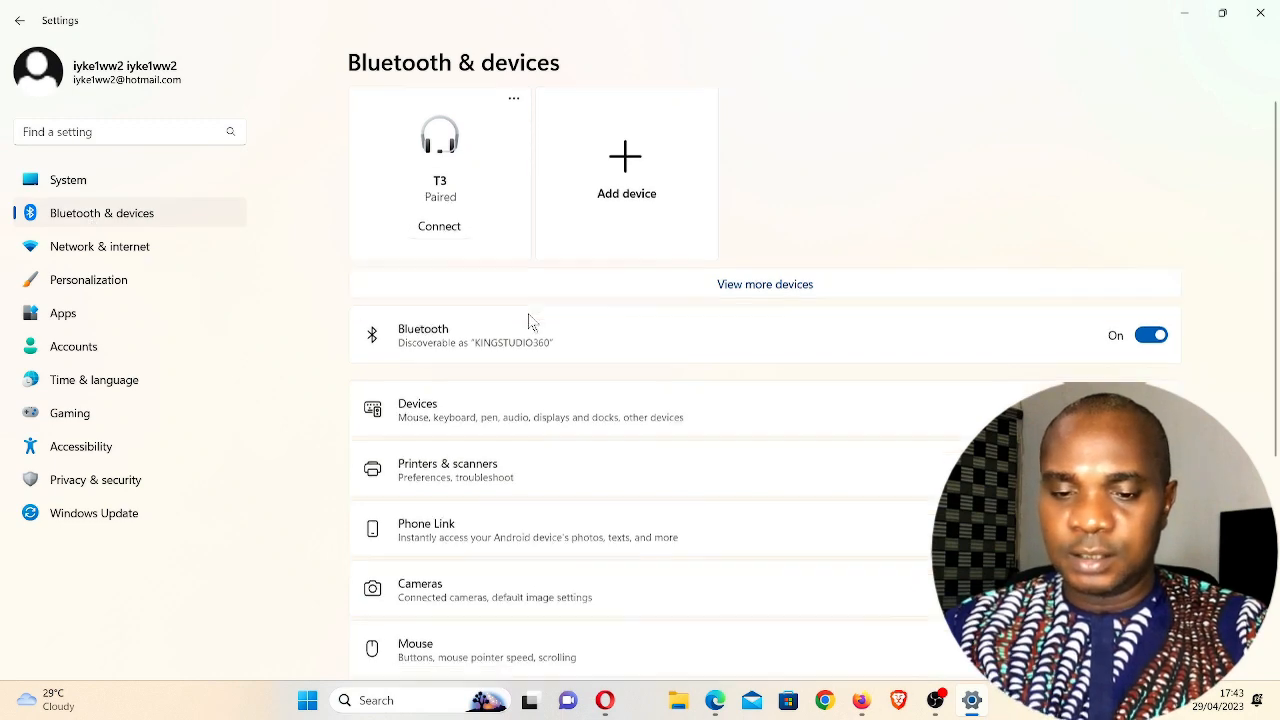
{"action": "scroll", "scroll_direction": "down", "scroll_amount": 3}
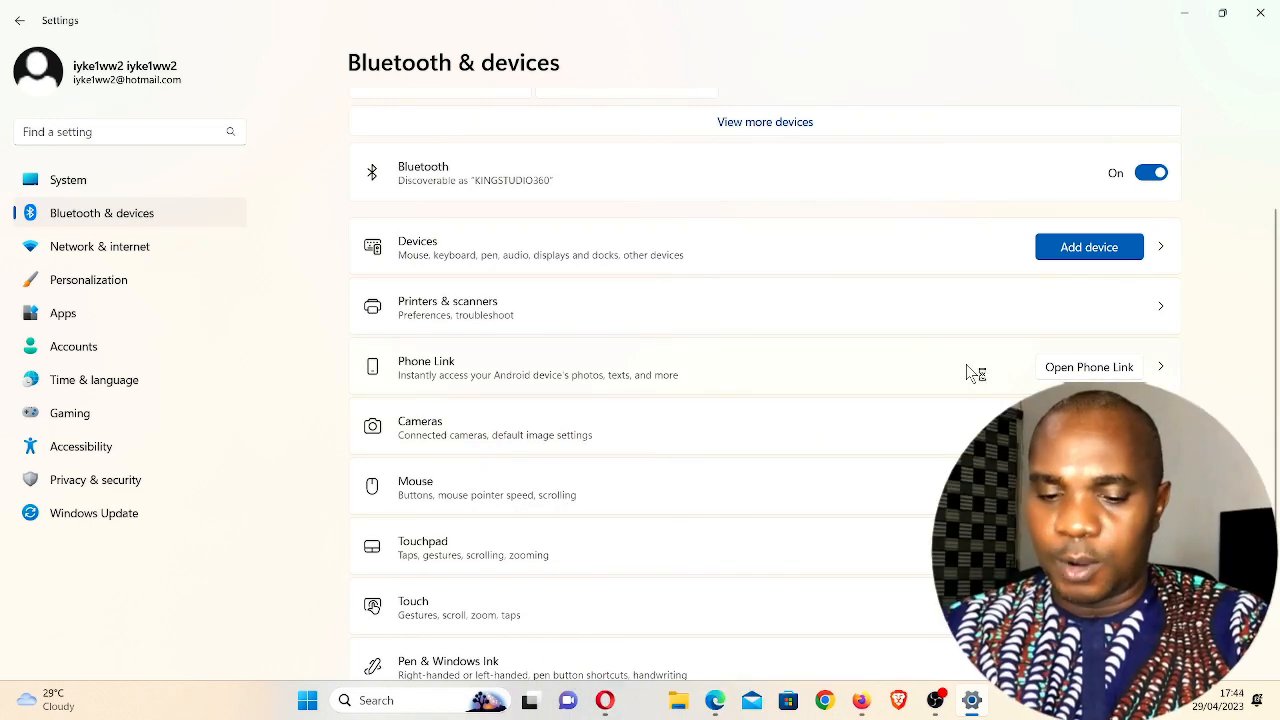
{"action": "left_click", "coordinate": [1088, 366]}
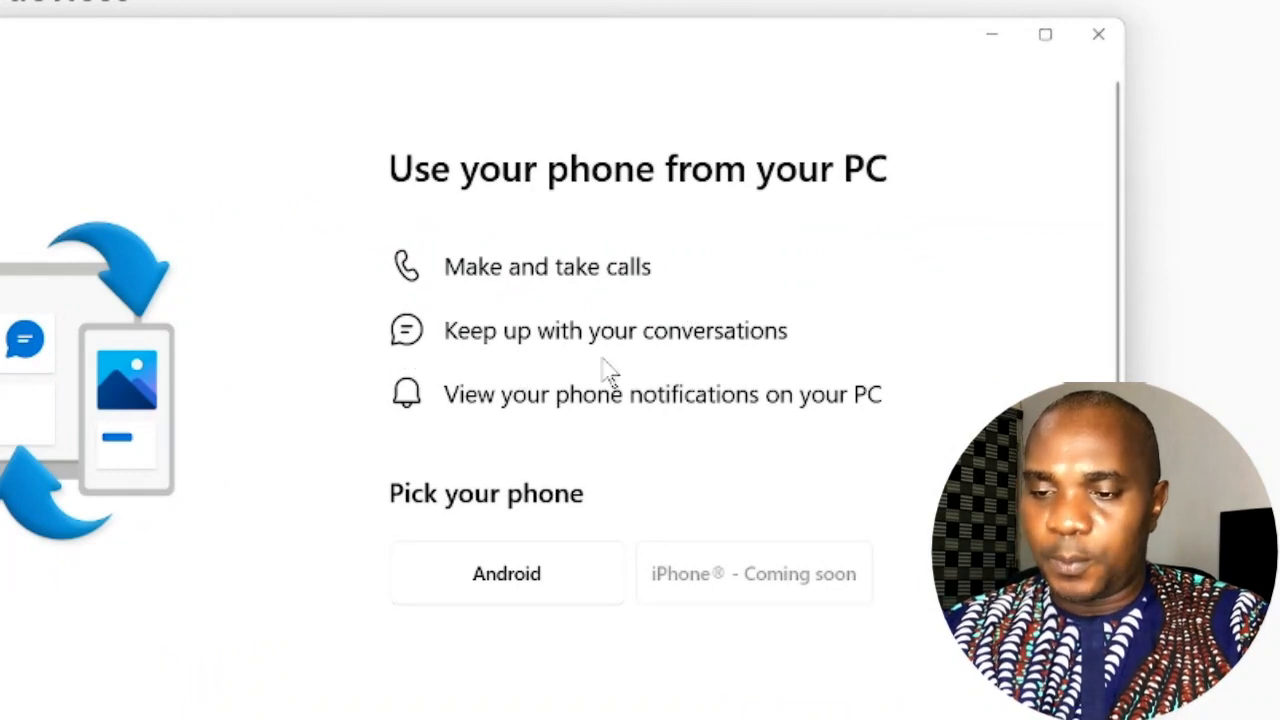
{"action": "mouse_move", "coordinate": [598, 425]}
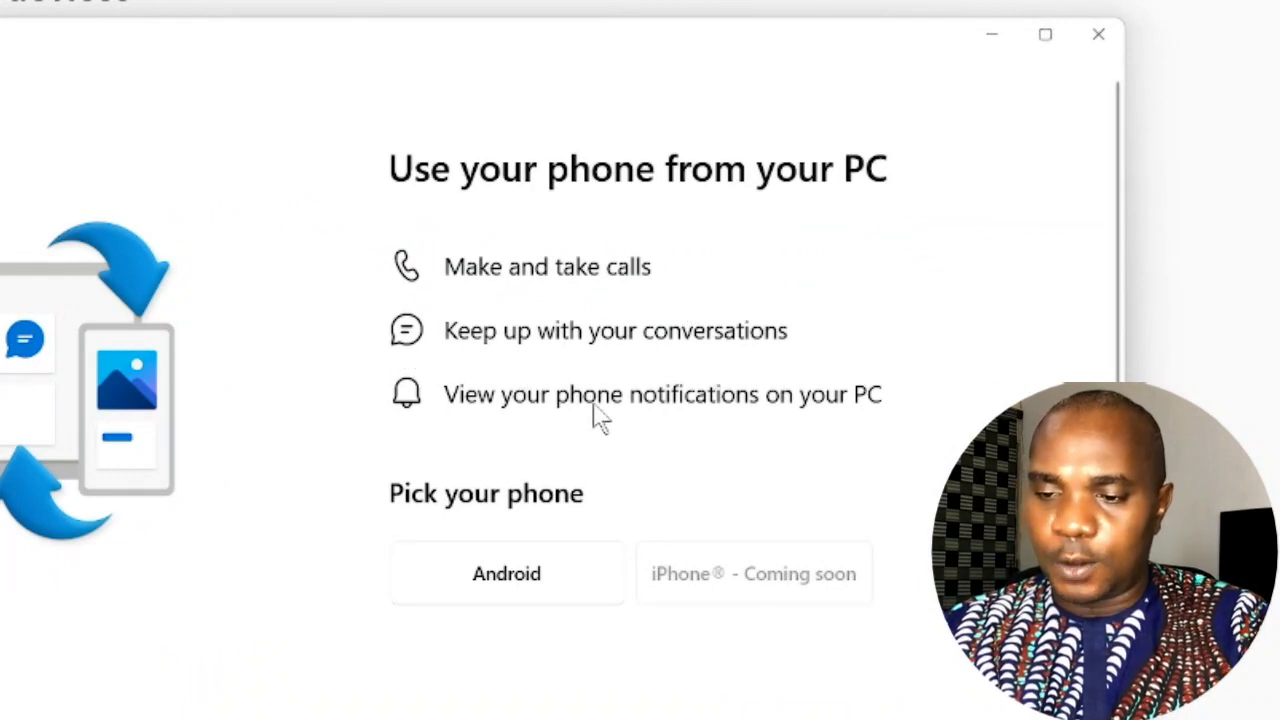
{"action": "mouse_move", "coordinate": [462, 507]}
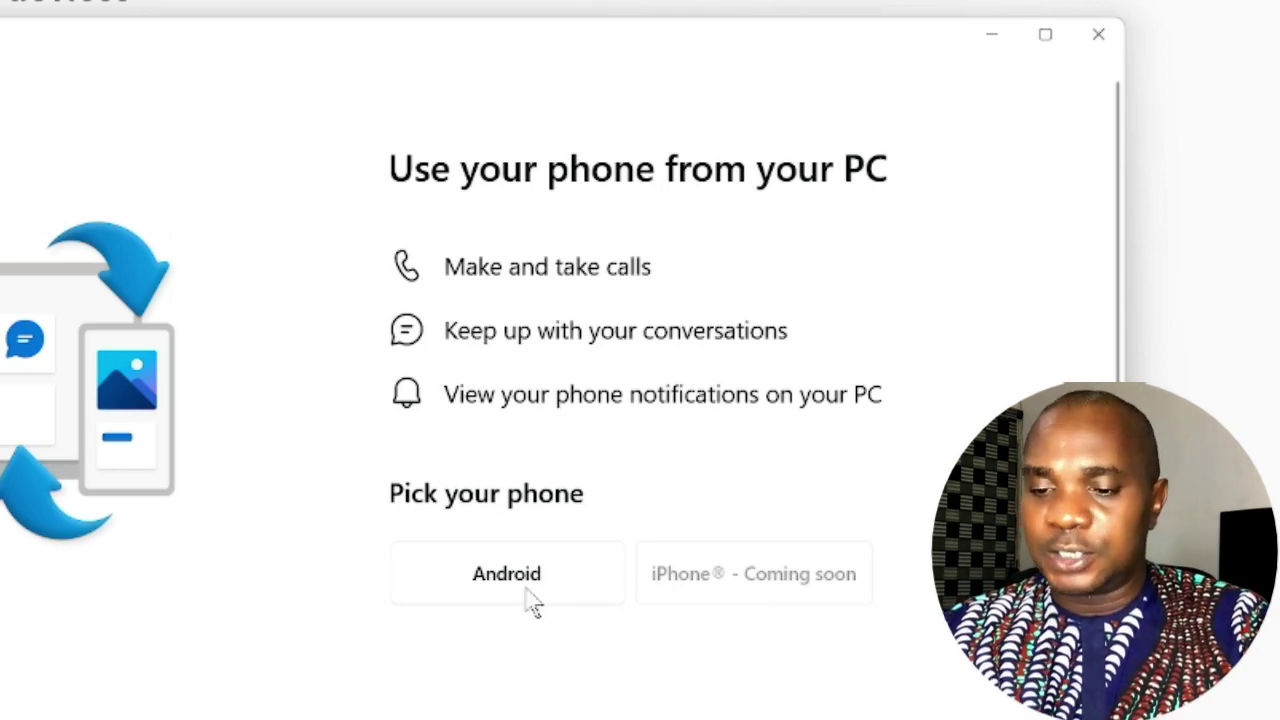
Step: Choose Android as the phone to connect on the setup screen
{"action": "left_click", "coordinate": [506, 573]}
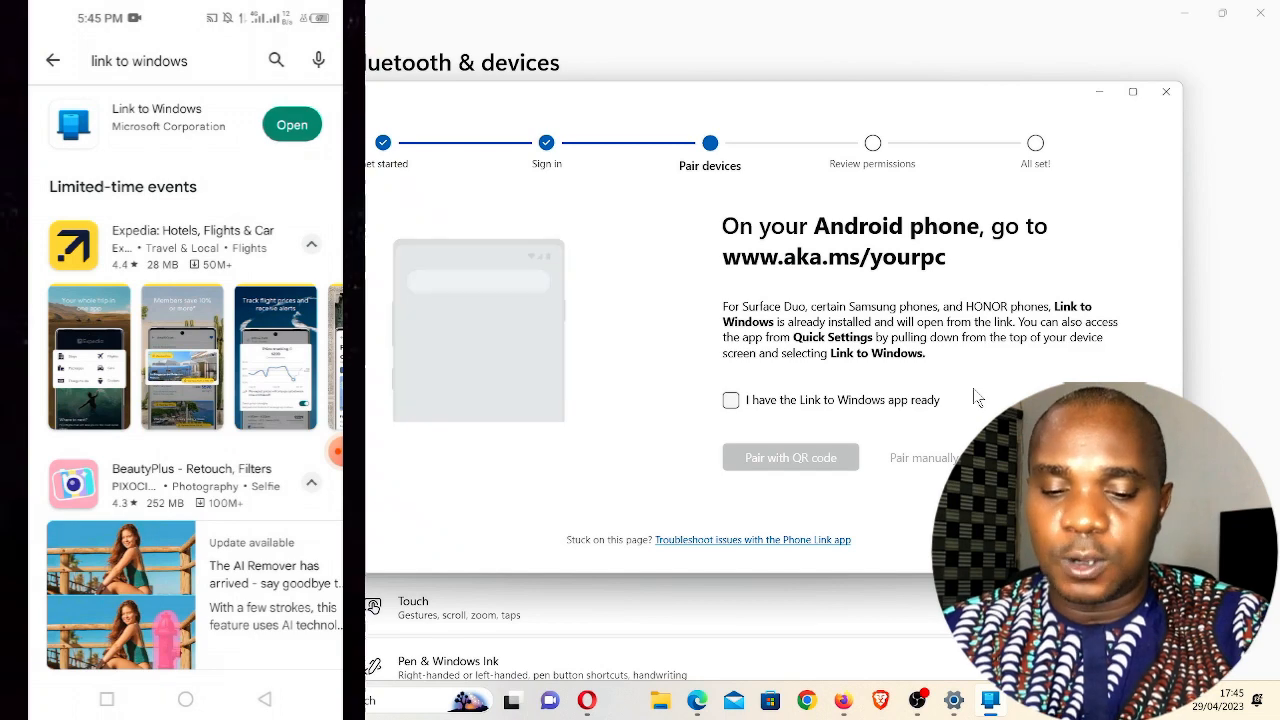
Step: Launch Link to Windows on the phone and sign out of the existing link
{"action": "left_click", "coordinate": [291, 124]}
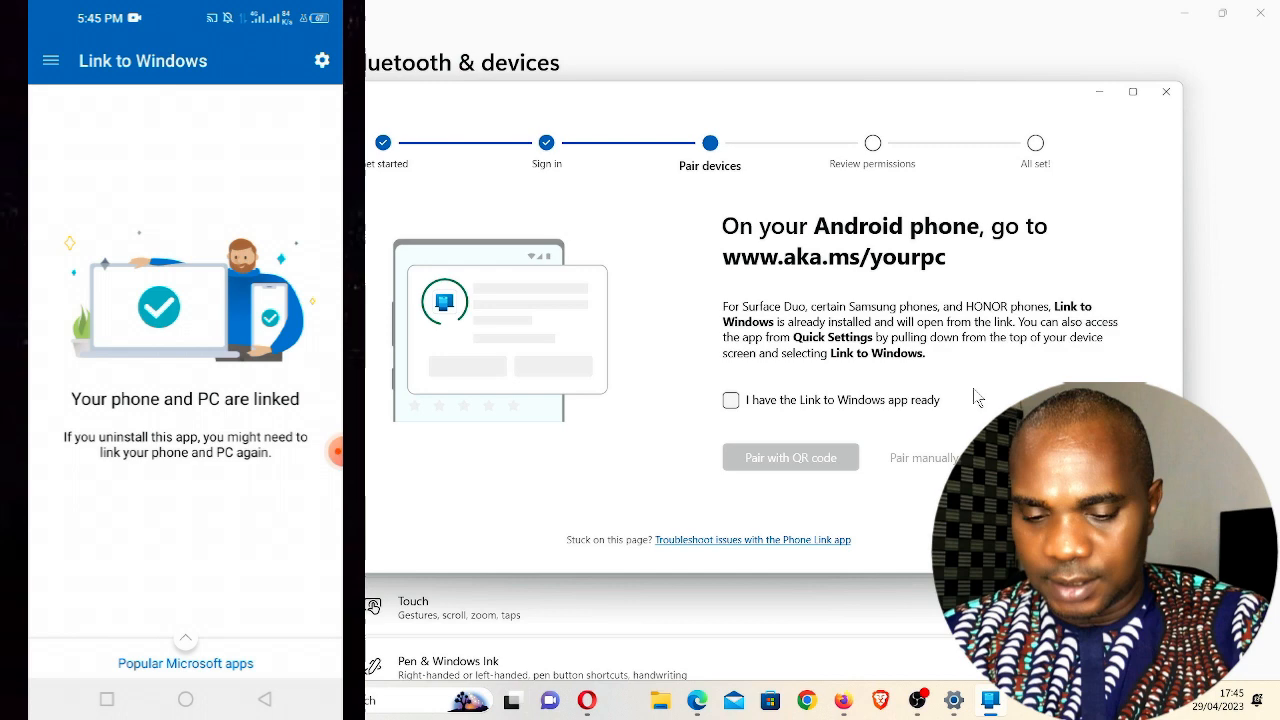
{"action": "left_click", "coordinate": [321, 60]}
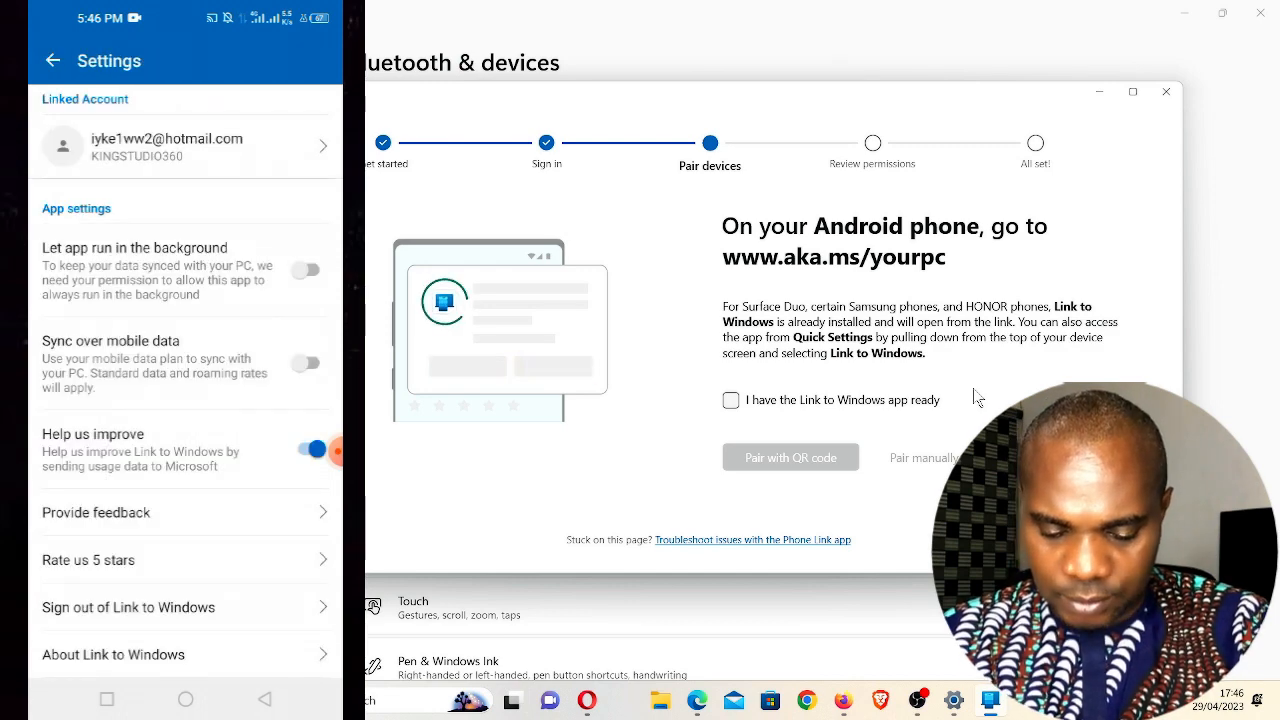
{"action": "left_click", "coordinate": [128, 607]}
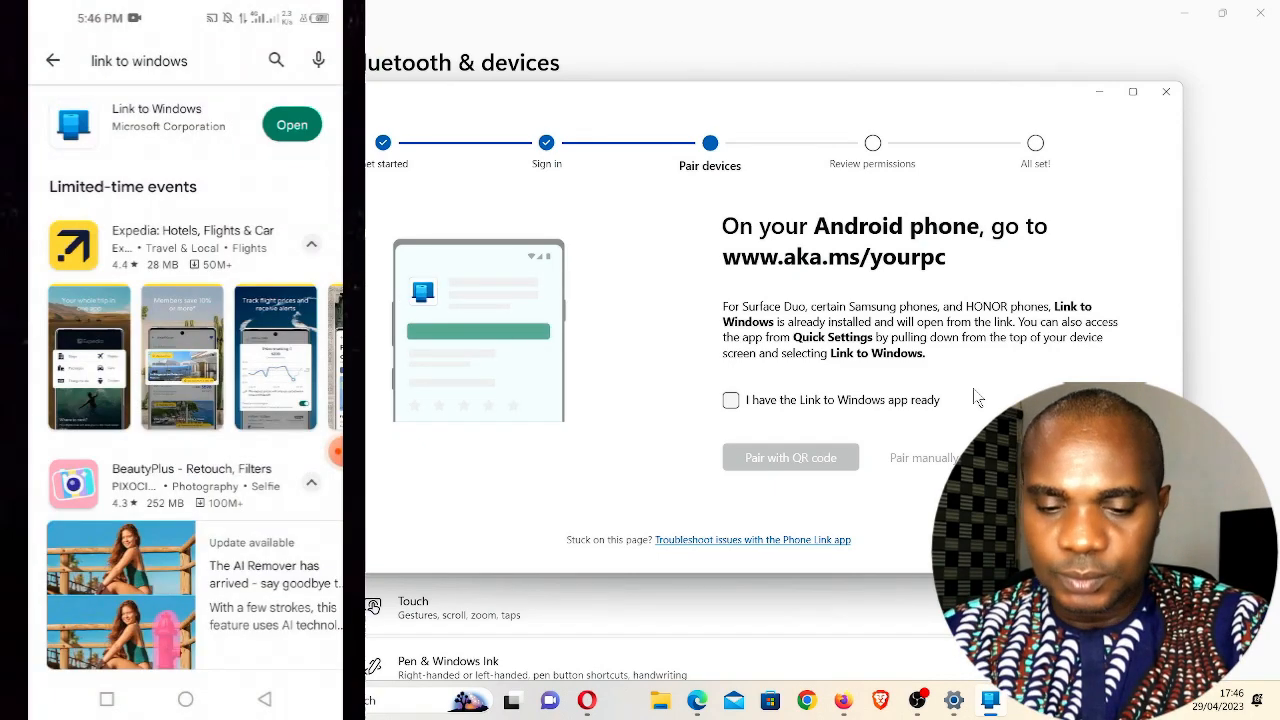
Step: Relaunch Link to Windows and start linking the phone and PC
{"action": "left_click", "coordinate": [291, 124]}
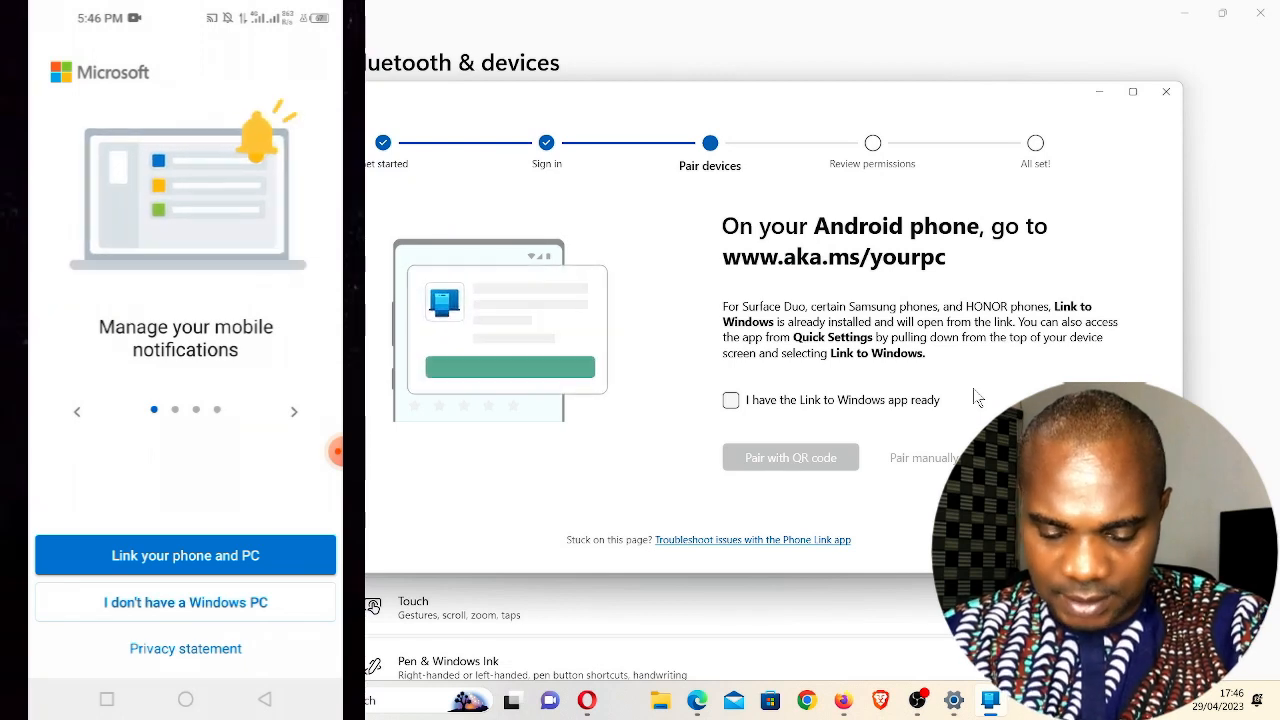
{"action": "left_click", "coordinate": [185, 555]}
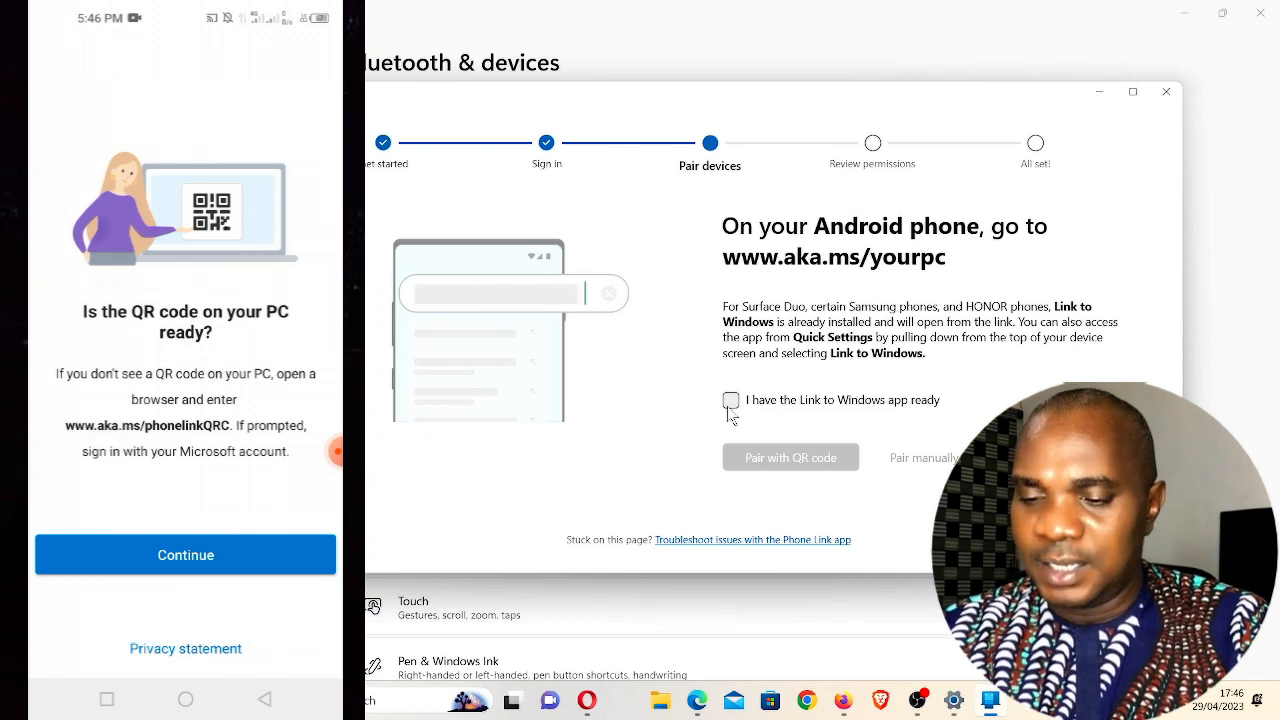
Step: Show the pairing QR code on the PC and scan it from the phone with camera access allowed
{"action": "left_click", "coordinate": [730, 399]}
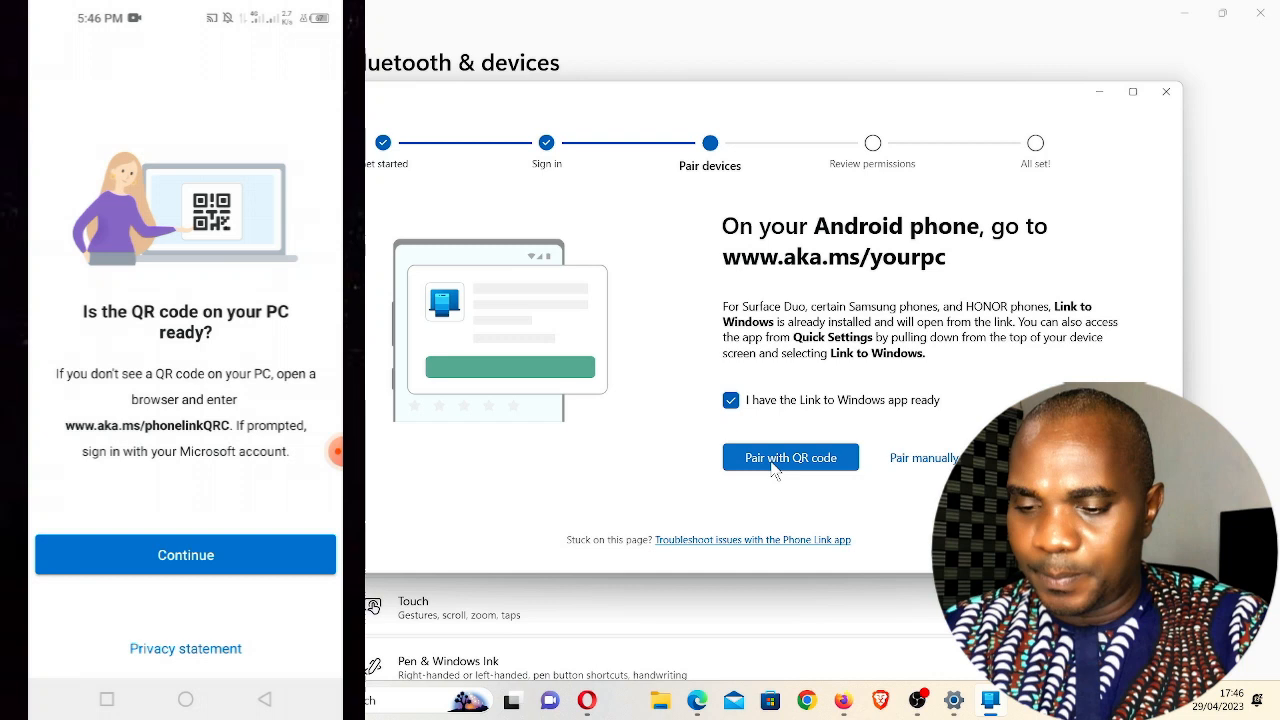
{"action": "left_click", "coordinate": [790, 457]}
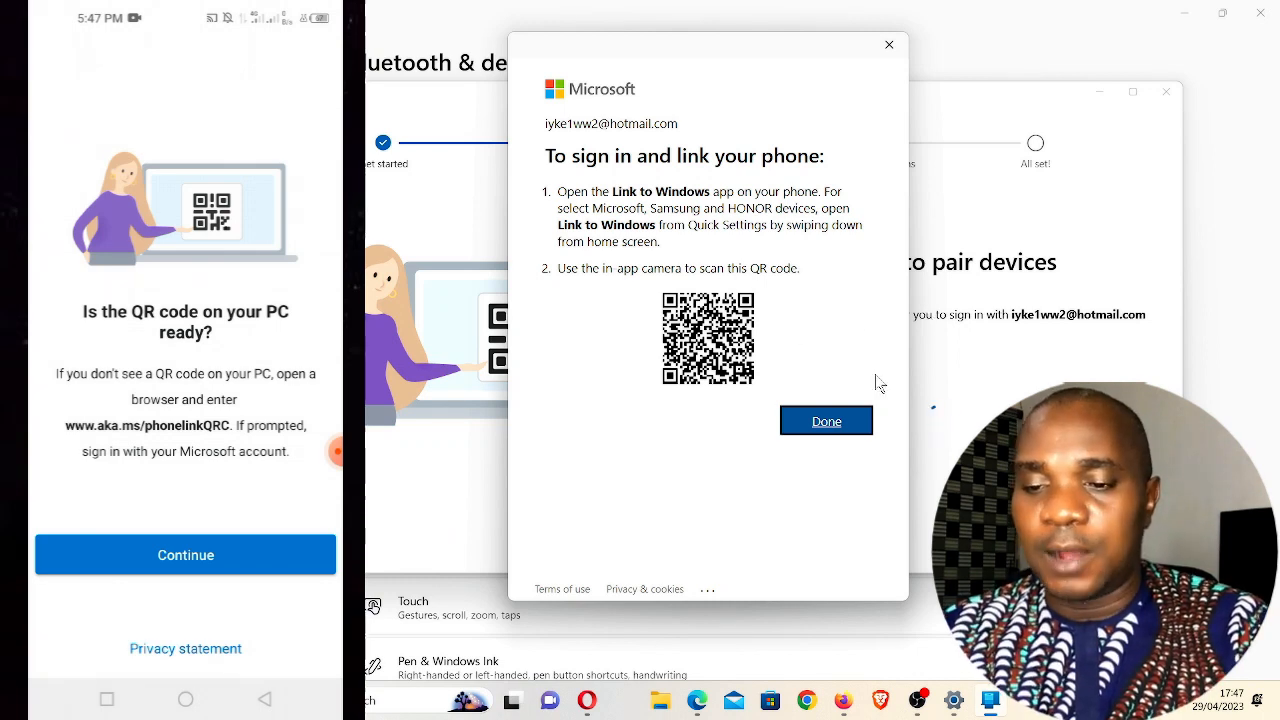
{"action": "mouse_move", "coordinate": [861, 360]}
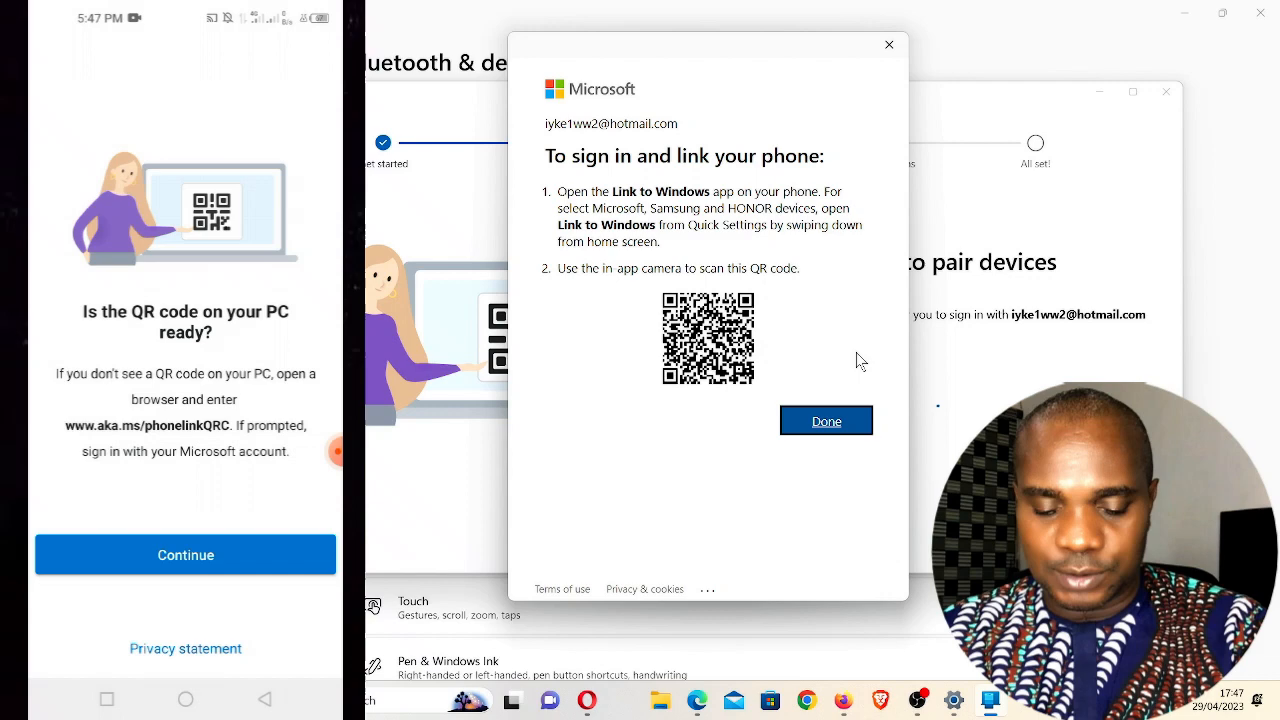
{"action": "left_click", "coordinate": [185, 555]}
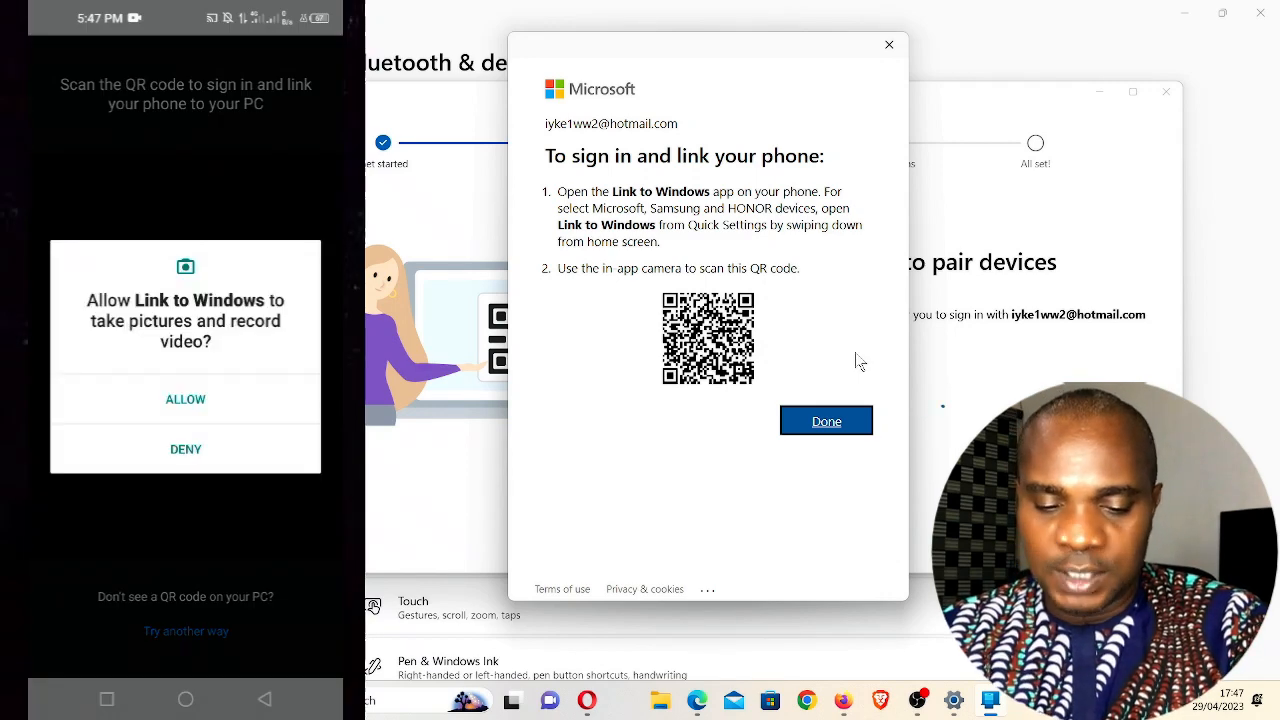
{"action": "left_click", "coordinate": [185, 399]}
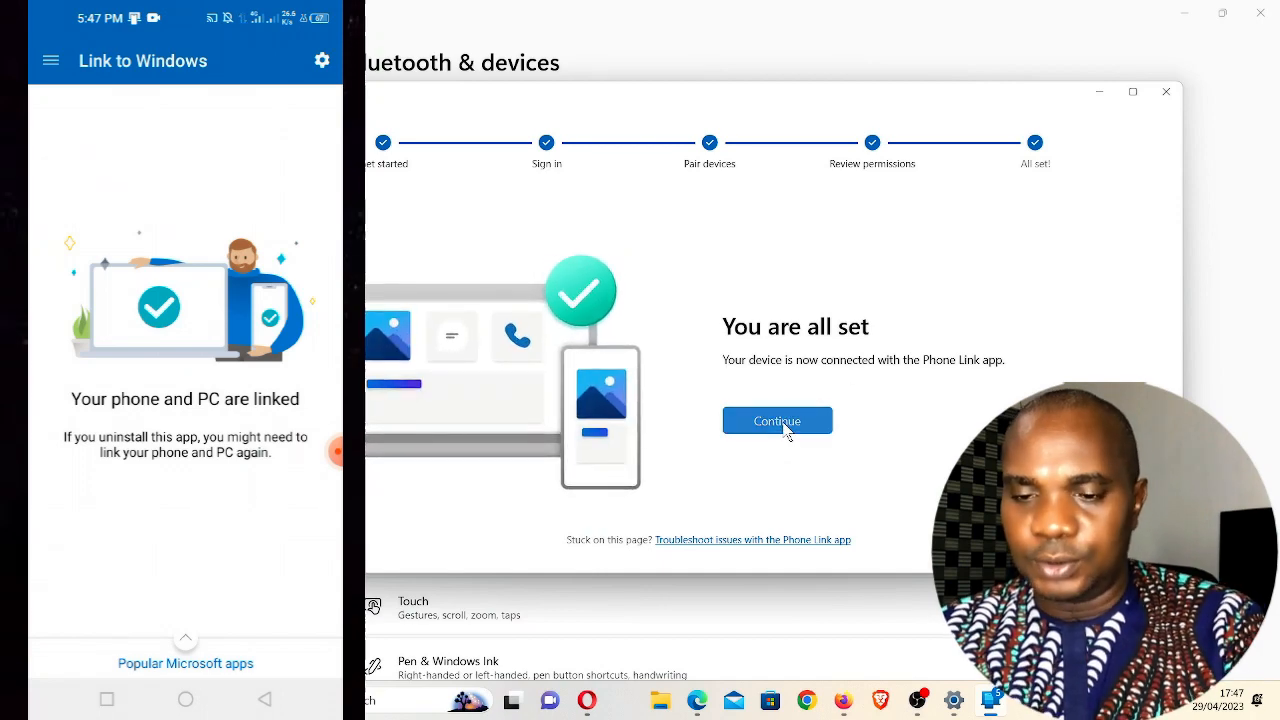
Step: Continue past 'You are all set' and Get started into Phone Link's Messages view
{"action": "left_click", "coordinate": [777, 420]}
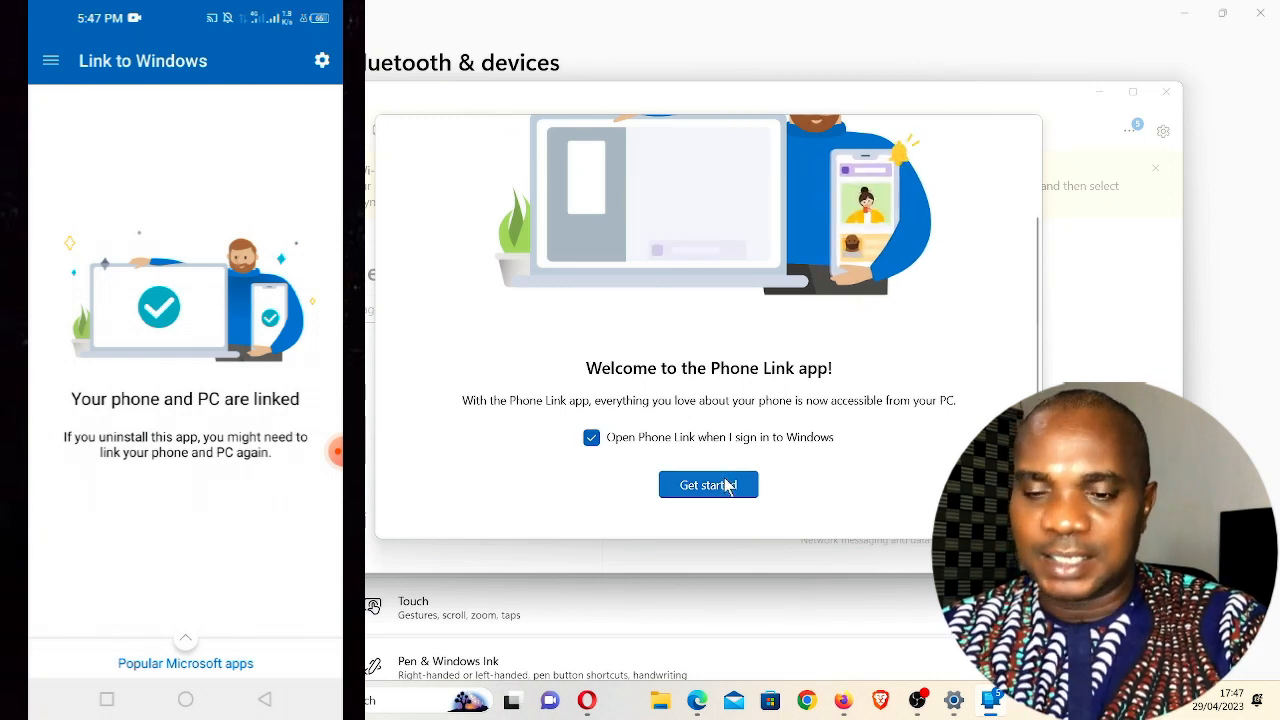
{"action": "left_click", "coordinate": [708, 484]}
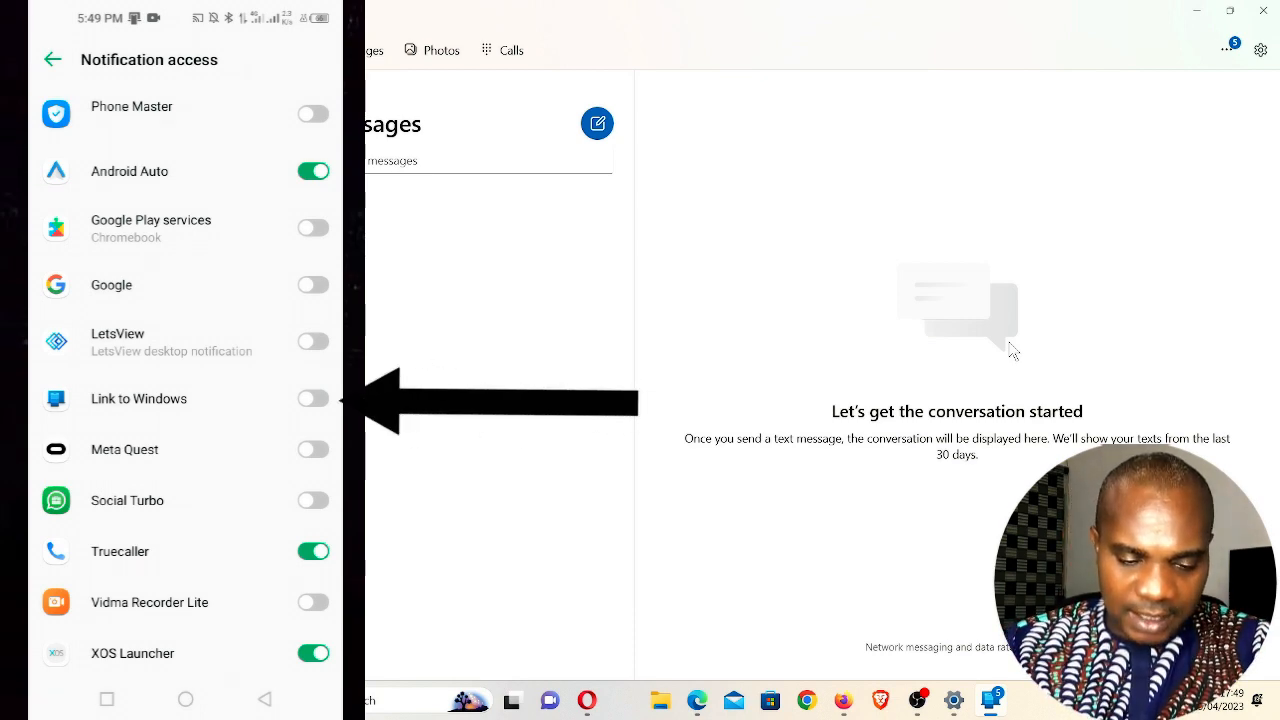
Step: Toggle on notification access for Link to Windows on the phone
{"action": "left_click", "coordinate": [313, 399]}
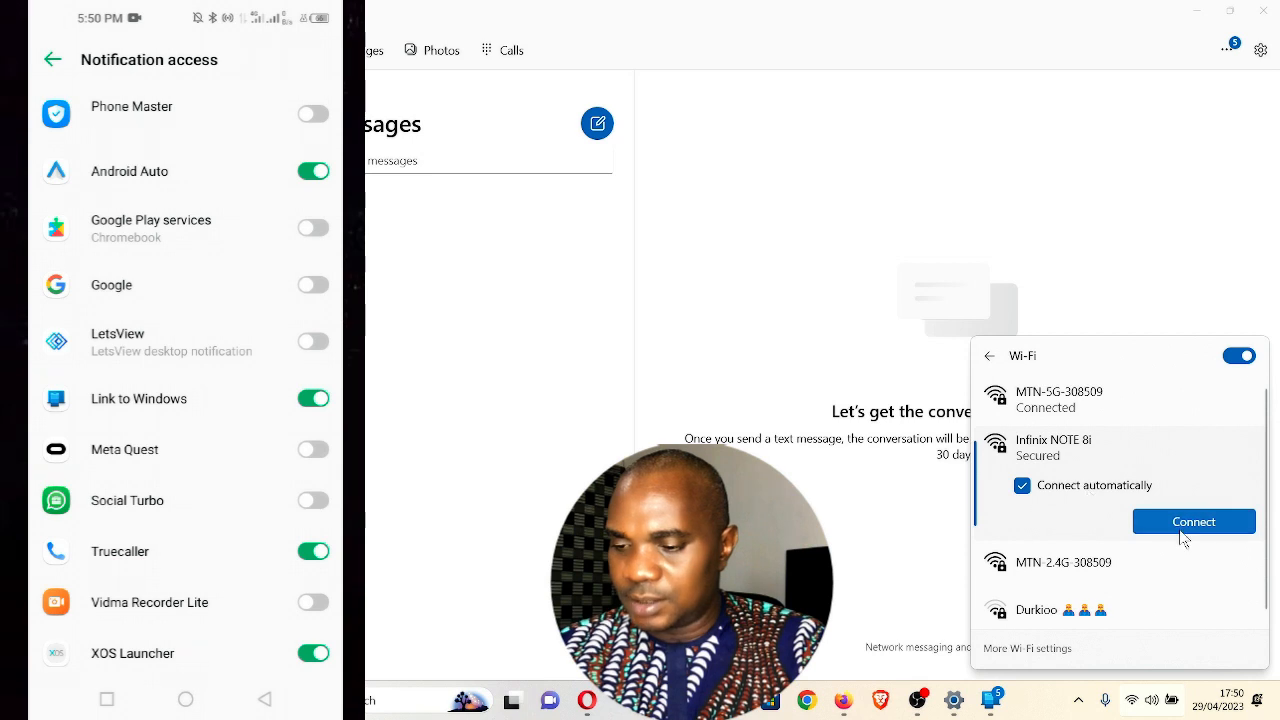
Step: Connect the PC to the Infinix NOTE 8i Wi-Fi network
{"action": "left_click", "coordinate": [1193, 521]}
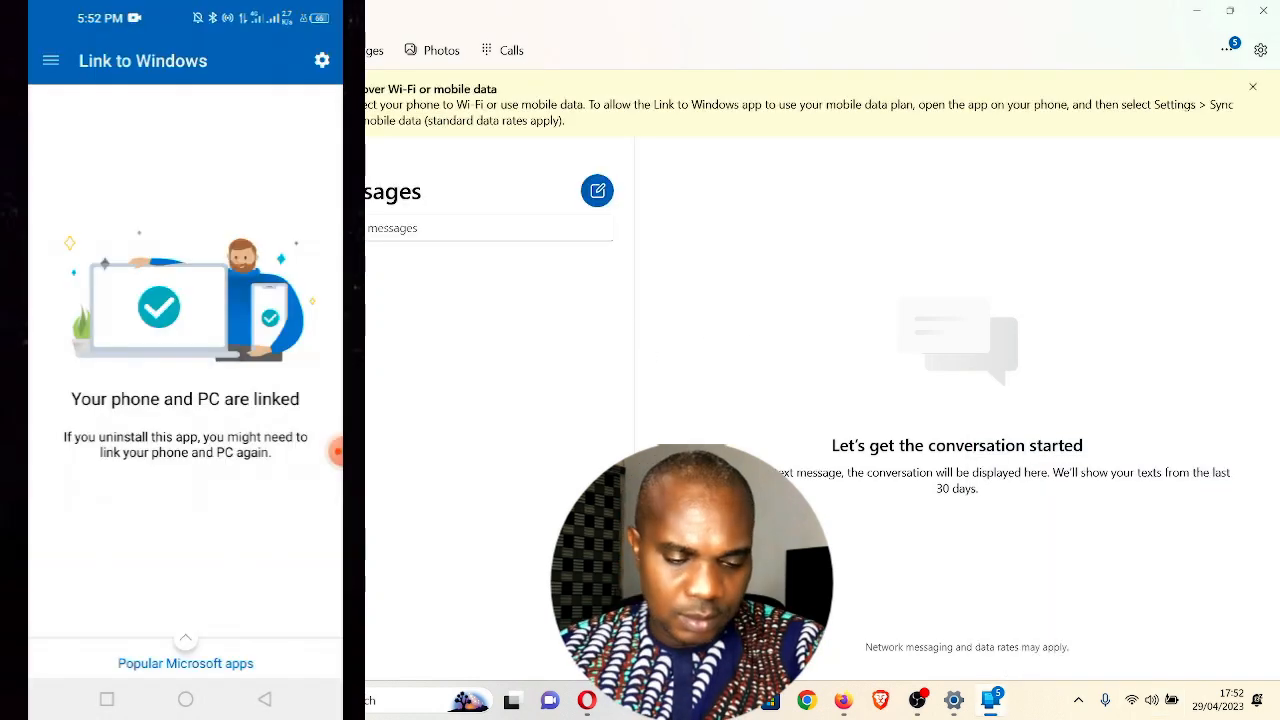
Step: In Link to Windows settings, switch Sync over mobile data on (toggled off and back on)
{"action": "left_click", "coordinate": [322, 60]}
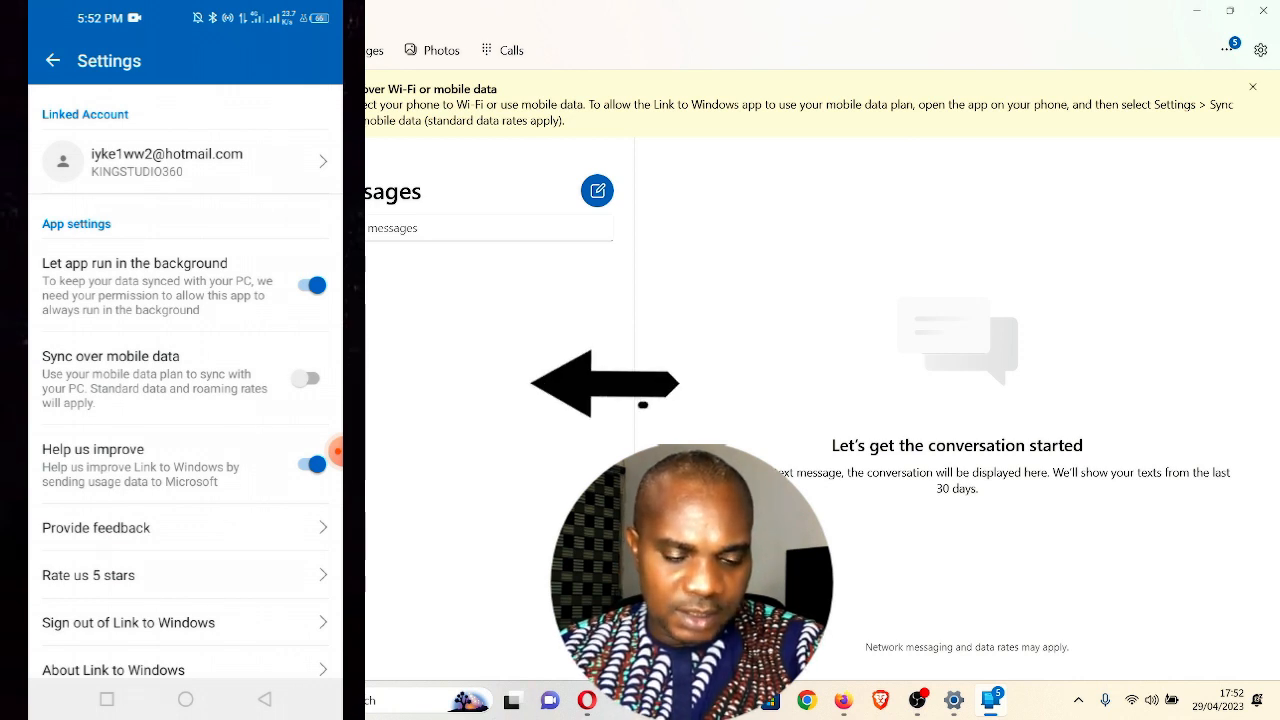
{"action": "left_click", "coordinate": [310, 378]}
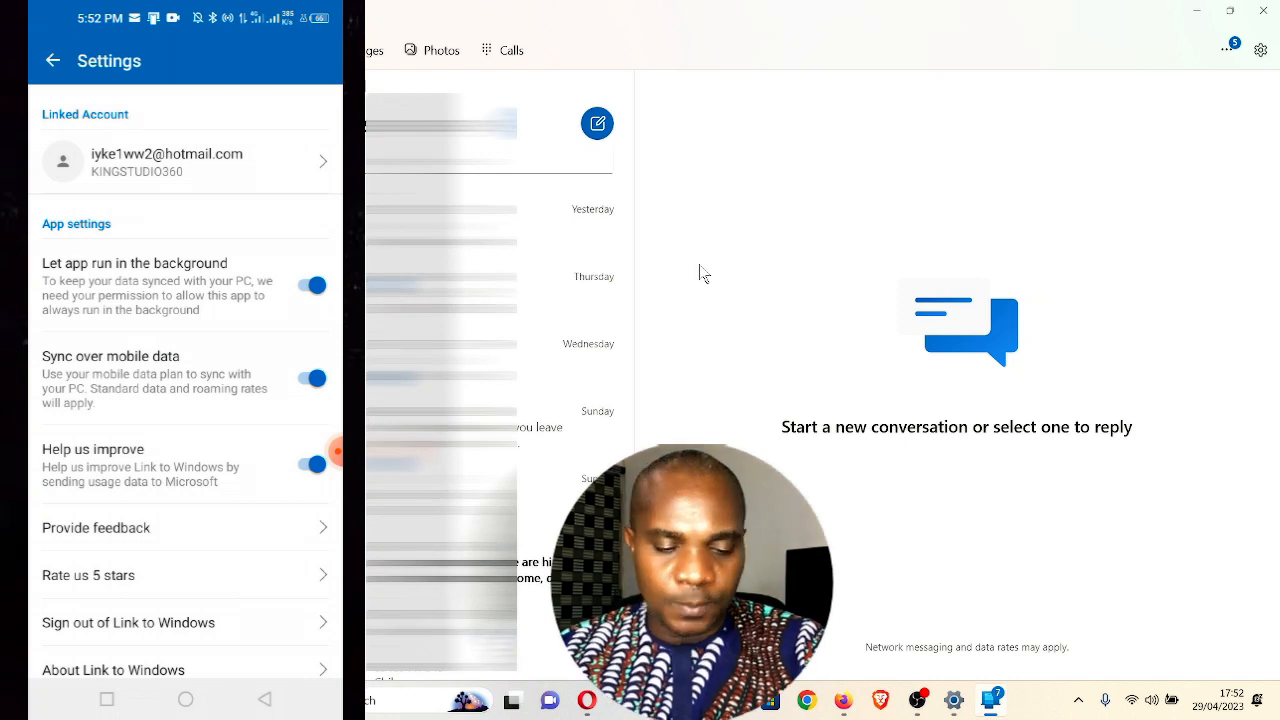
{"action": "left_click", "coordinate": [311, 378]}
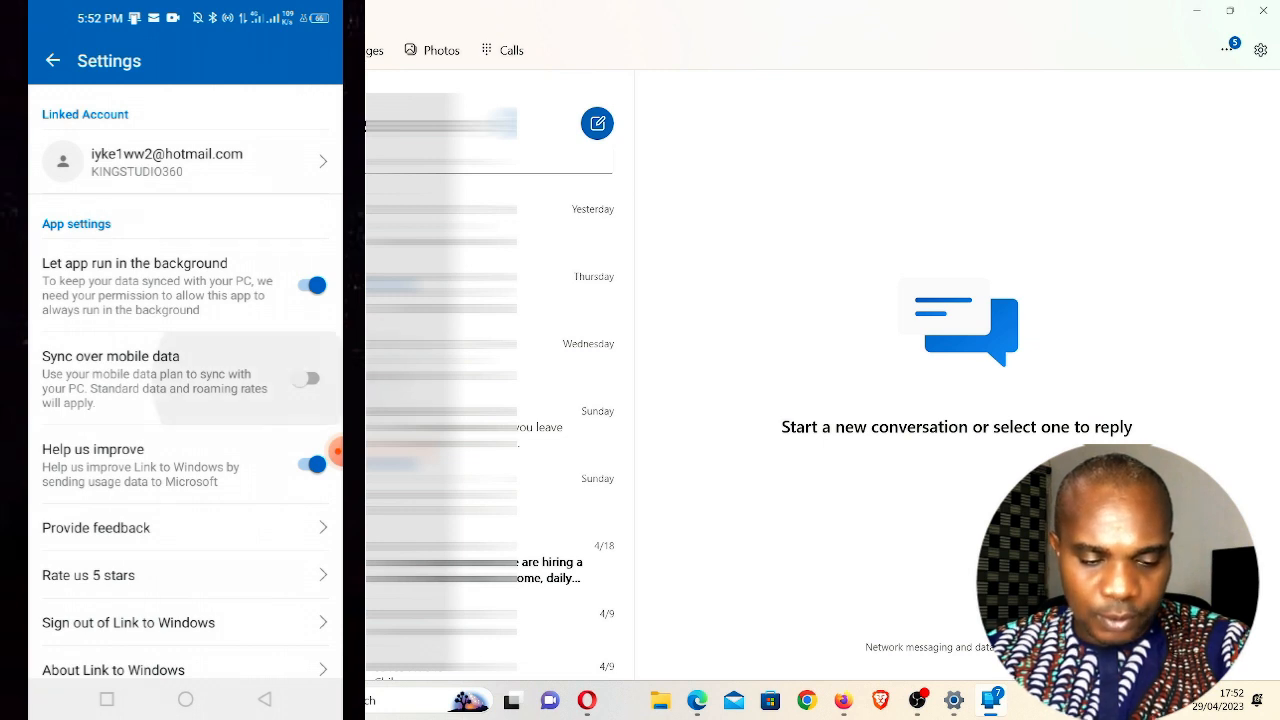
{"action": "left_click", "coordinate": [307, 378]}
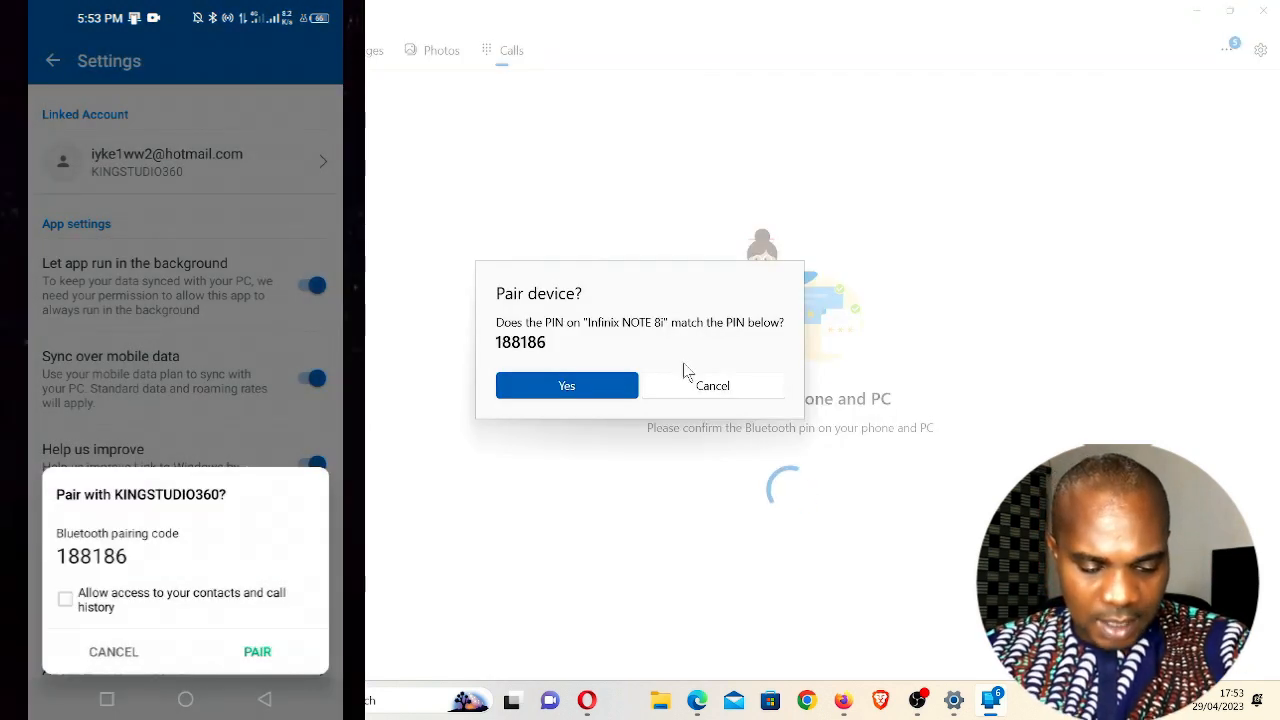
Step: Allow contacts and call history access and confirm Bluetooth pairing on the phone
{"action": "left_click", "coordinate": [67, 600]}
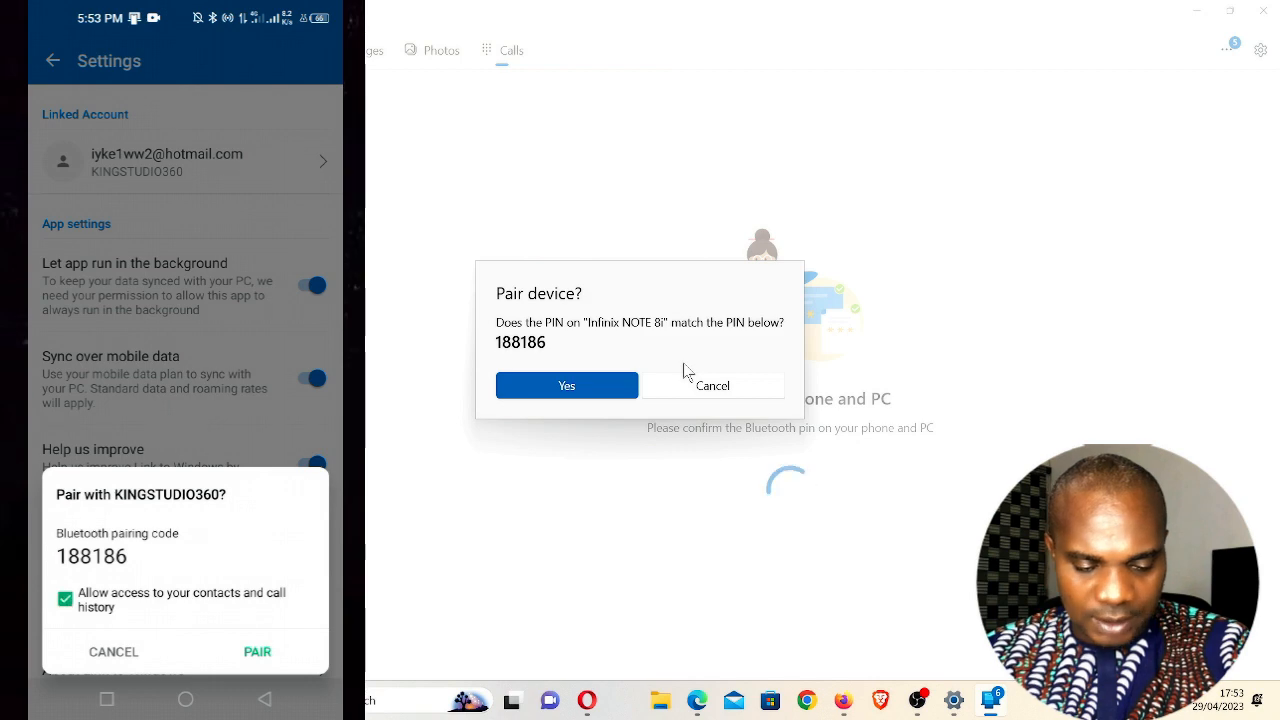
{"action": "left_click", "coordinate": [257, 651]}
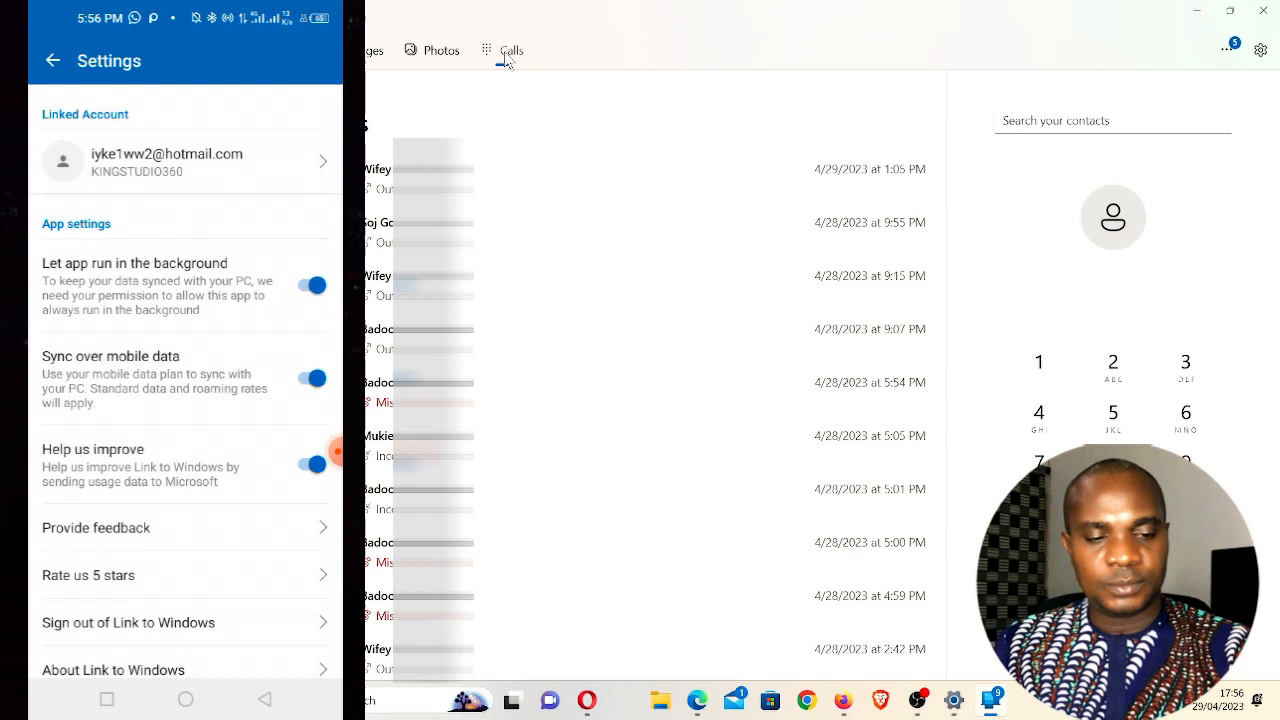
Step: Reload the Calls tab so the 5:56 and 5:57 PM missed calls appear on top
{"action": "left_click", "coordinate": [55, 61]}
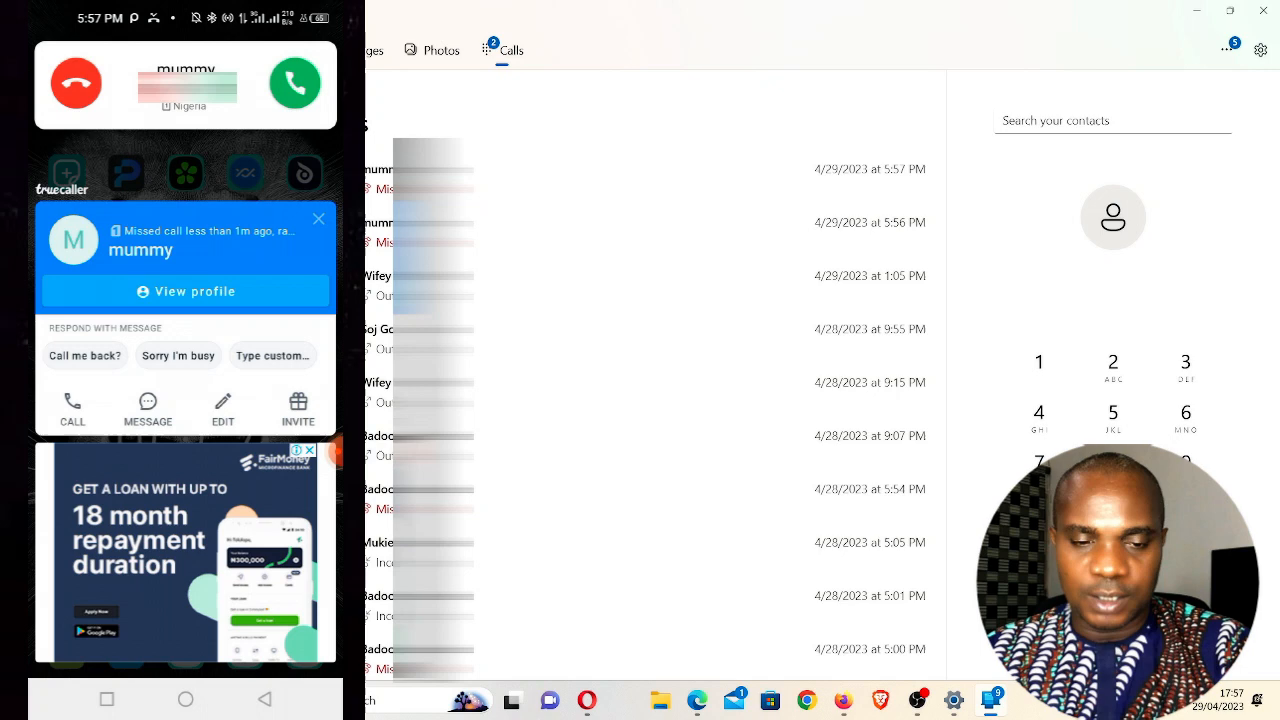
Step: Bring up the Calls page showing the missed-call notification and latest calls
{"action": "left_click", "coordinate": [318, 218]}
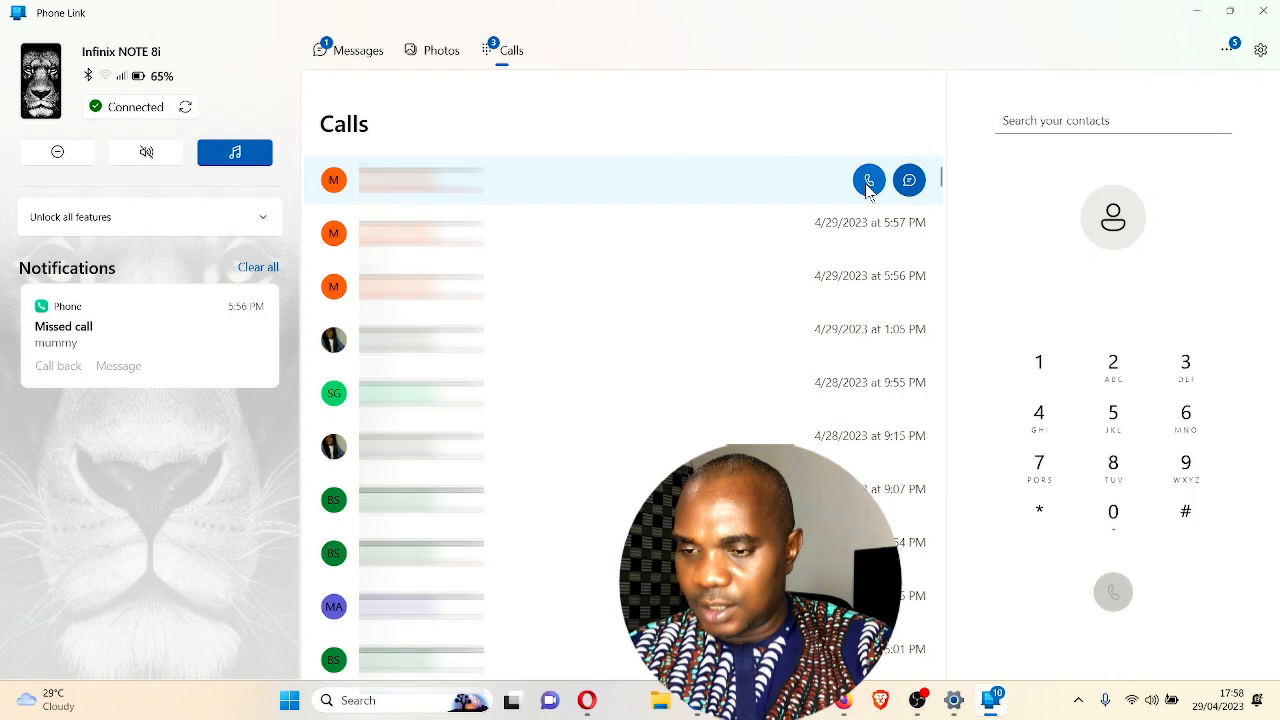
Step: Call mummy from the PC via Call on PC, then end the outgoing call
{"action": "left_click", "coordinate": [869, 180]}
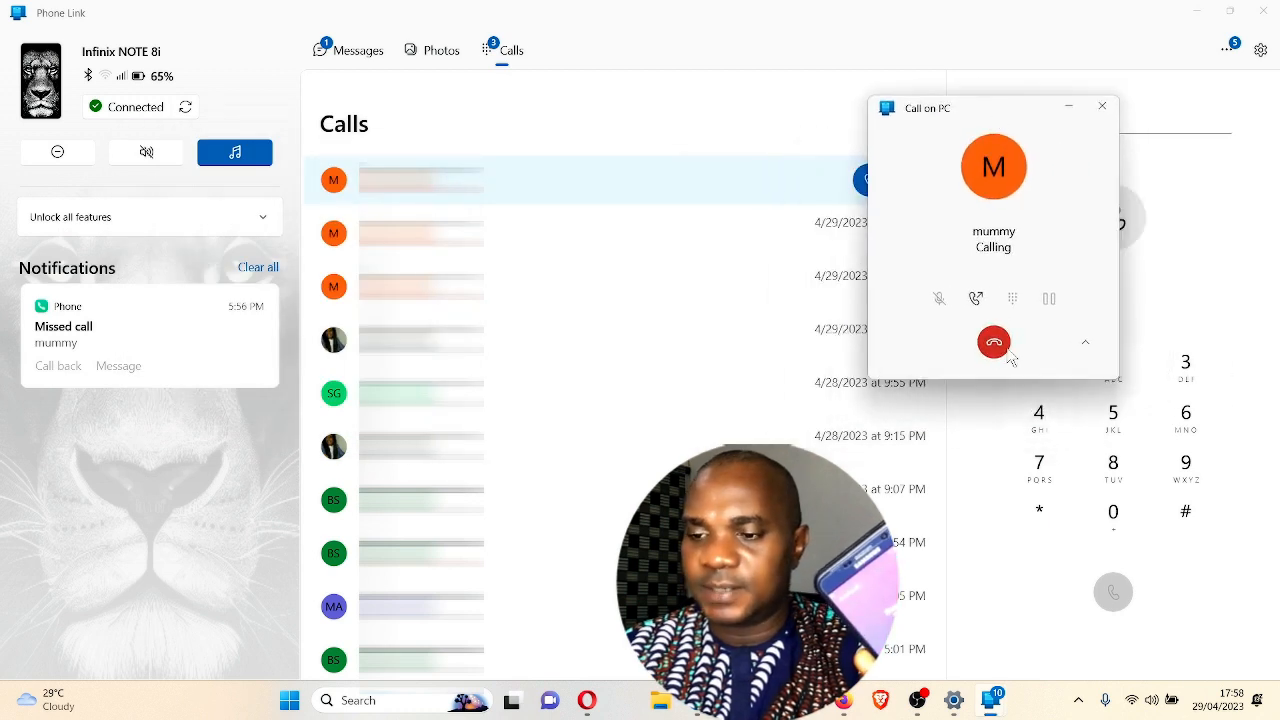
{"action": "left_click", "coordinate": [993, 341]}
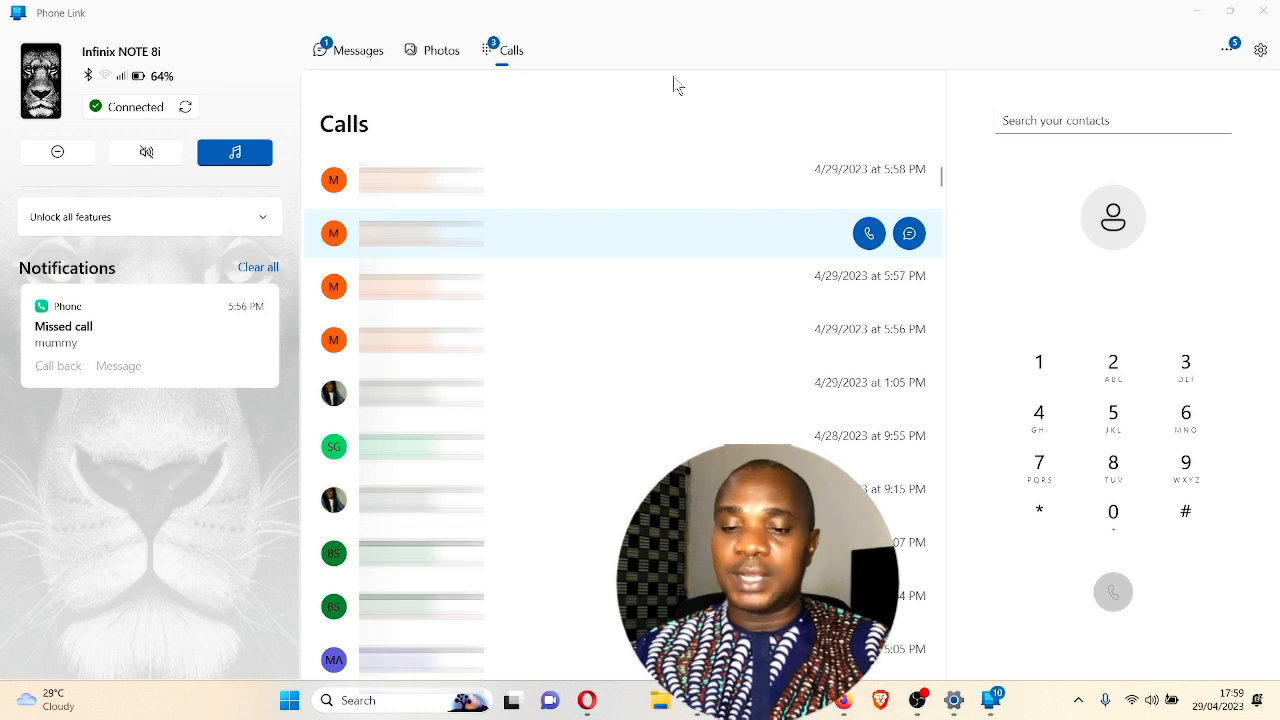
Step: Scroll down the Calls list to review older call history around 5:56 PM
{"action": "scroll", "scroll_direction": "down", "scroll_amount": 3}
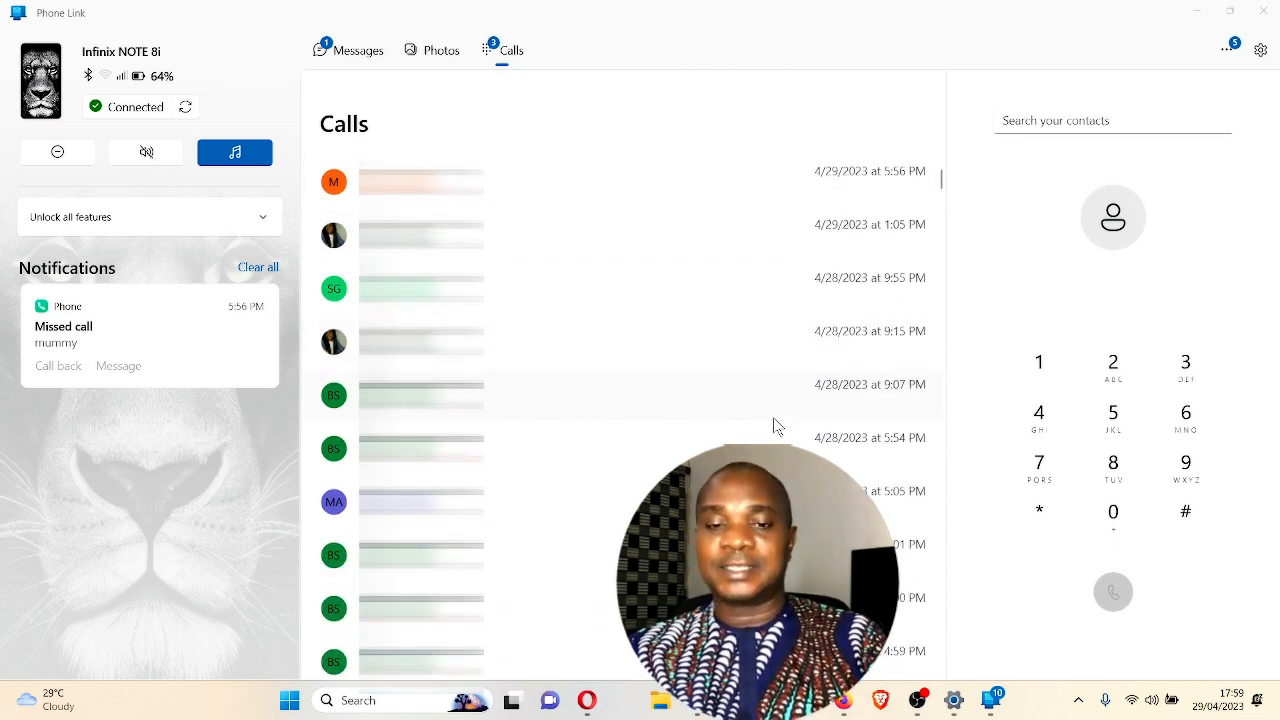